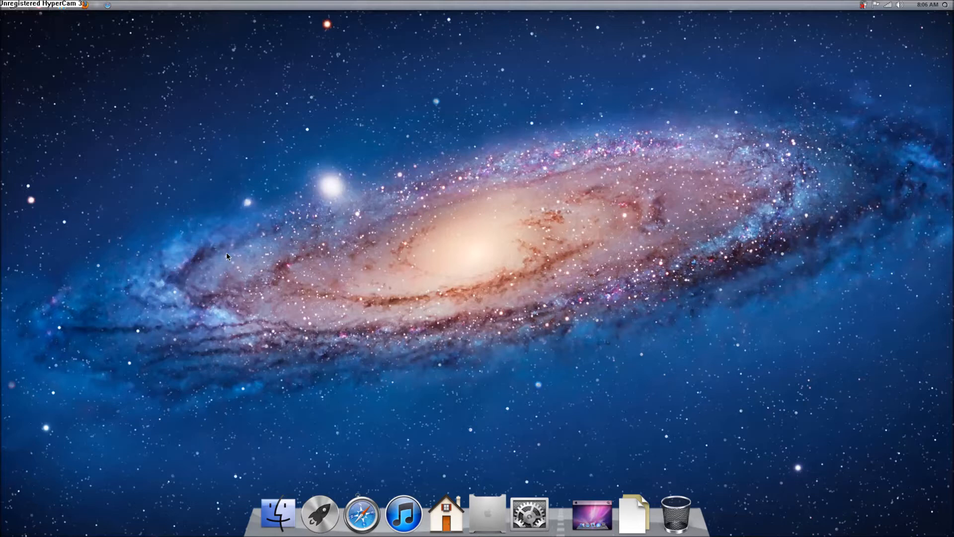
mouse_move(247, 257)
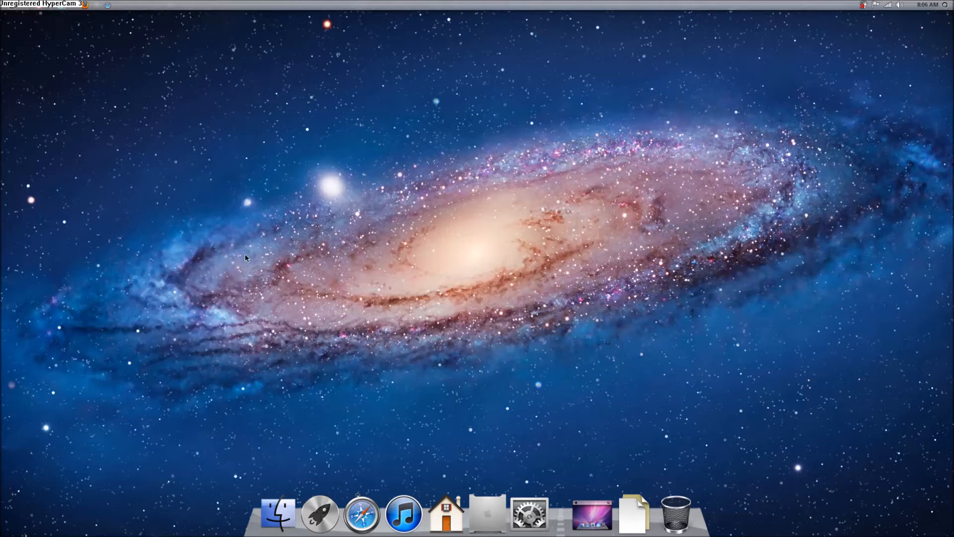
mouse_move(256, 244)
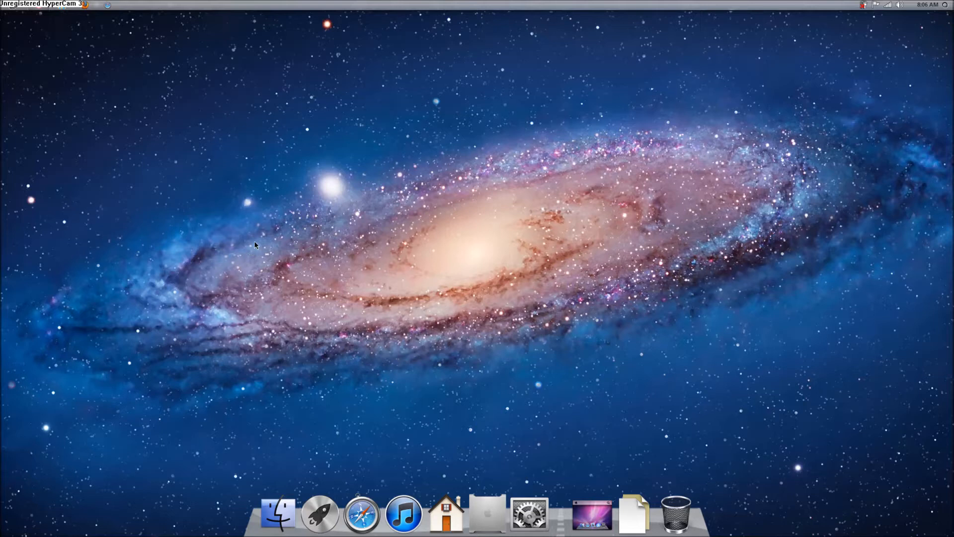
mouse_move(394, 236)
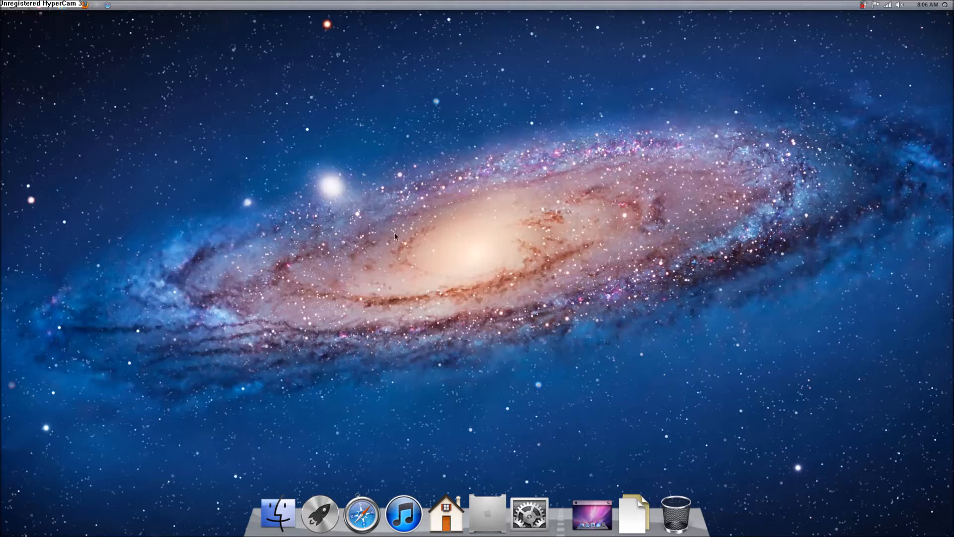
mouse_move(414, 244)
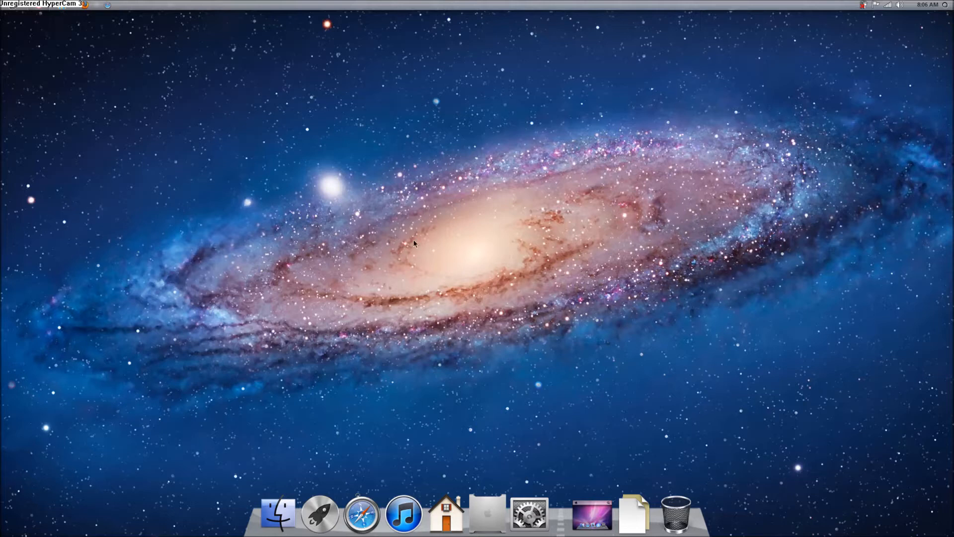
mouse_move(328, 156)
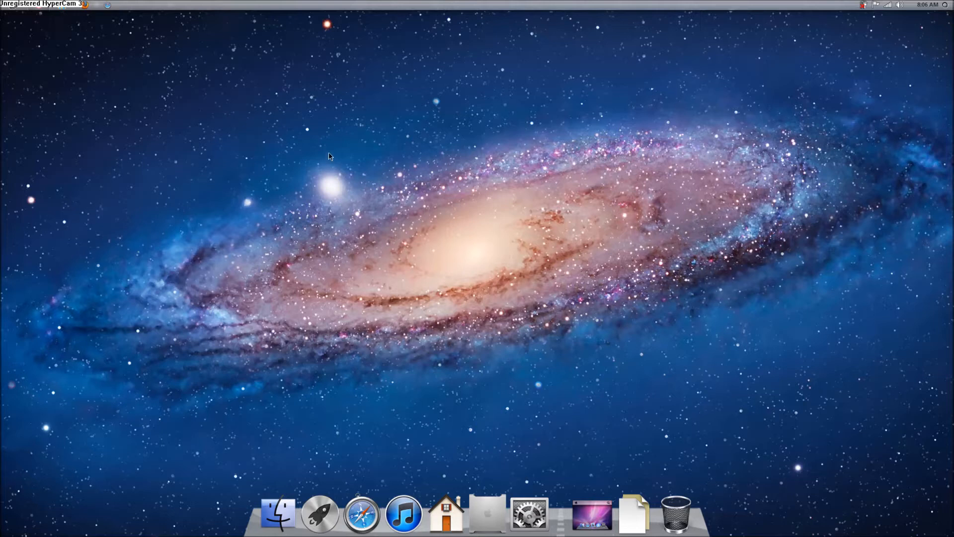
mouse_move(231, 118)
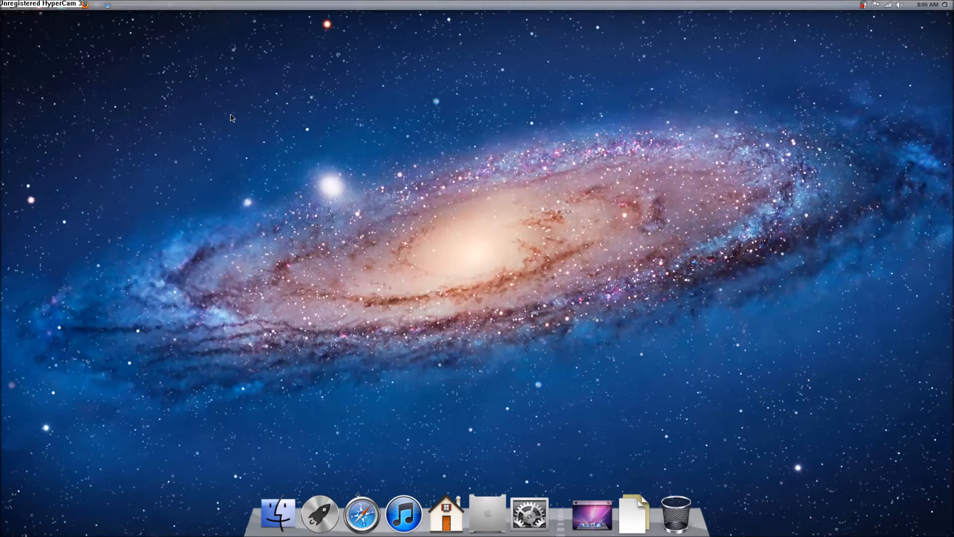
mouse_move(104, 12)
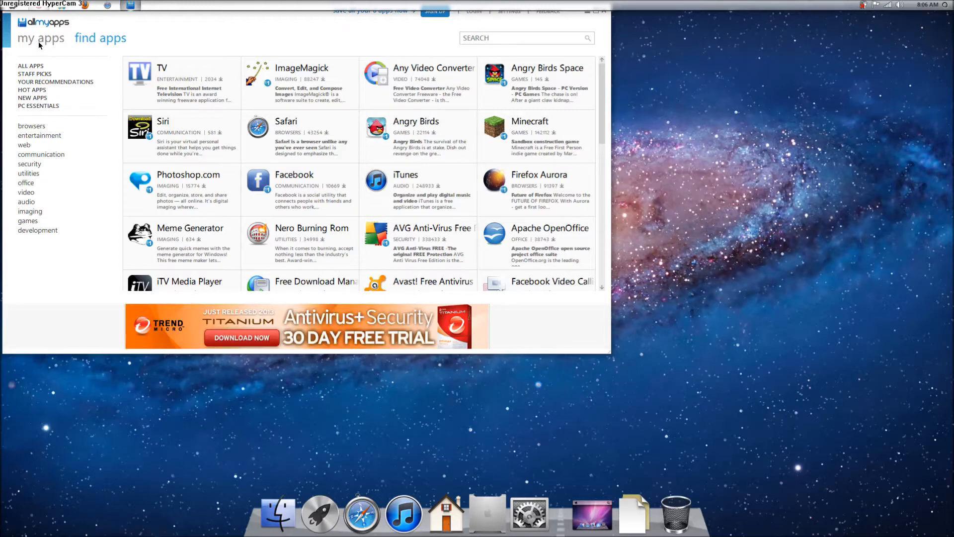
Open the Lion UX Pack details page from My Apps, then show the desktop.
click(41, 38)
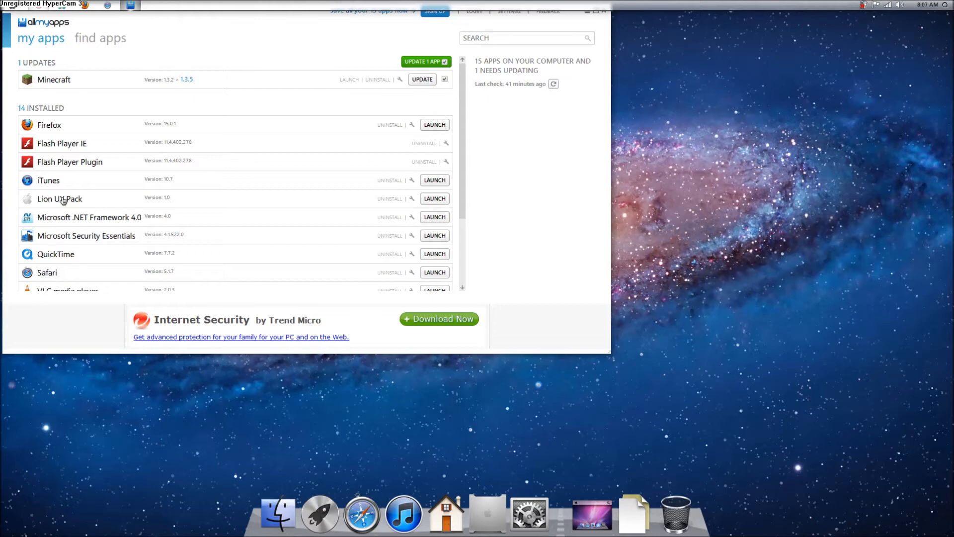
click(99, 38)
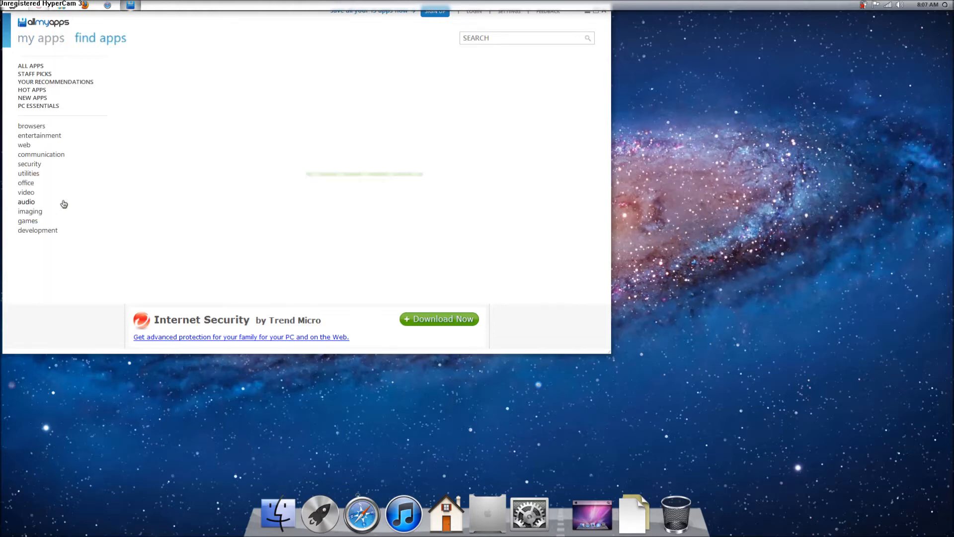
click(26, 182)
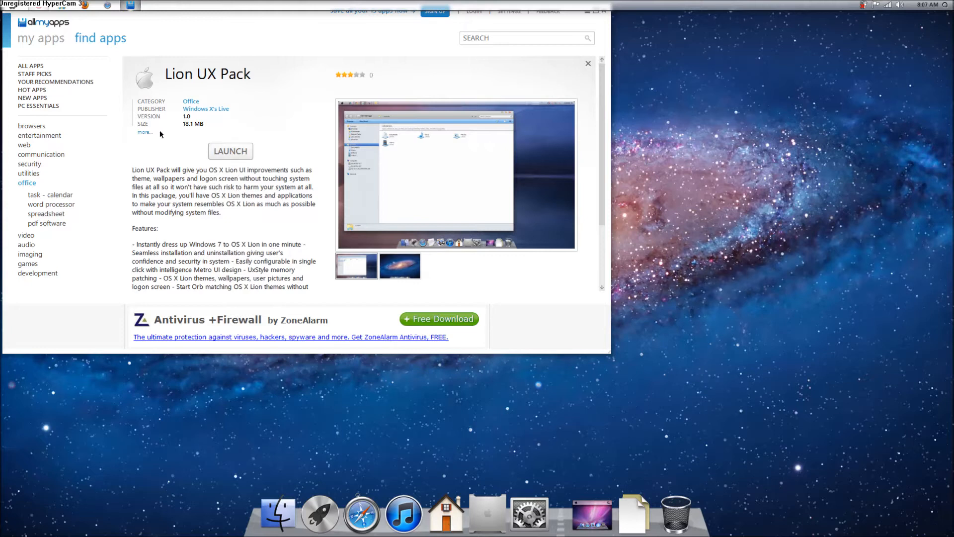
mouse_move(48, 26)
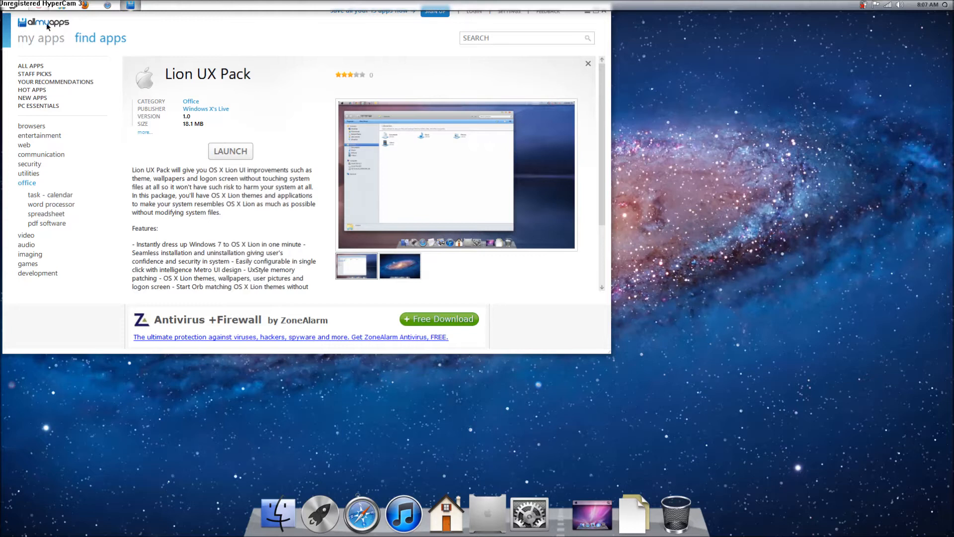
mouse_move(189, 147)
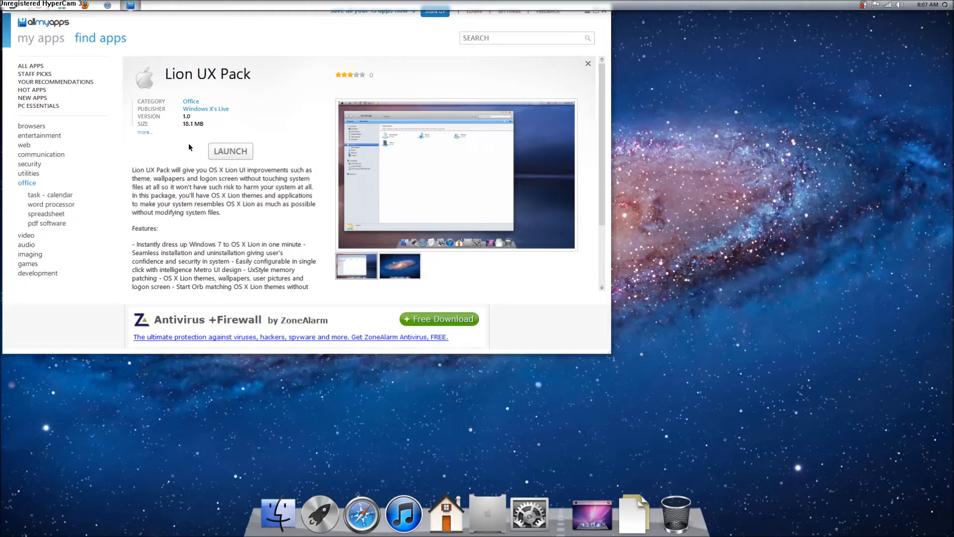
mouse_move(211, 137)
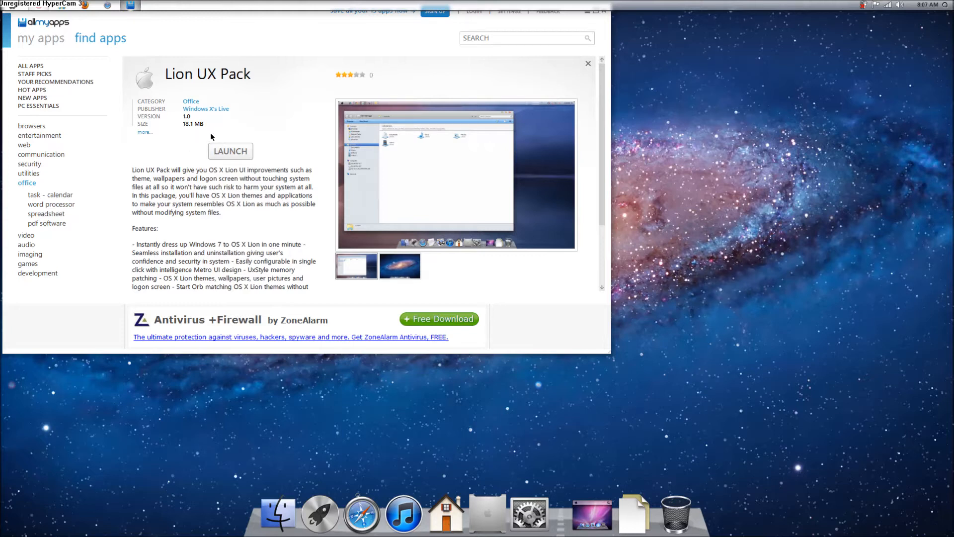
mouse_move(163, 51)
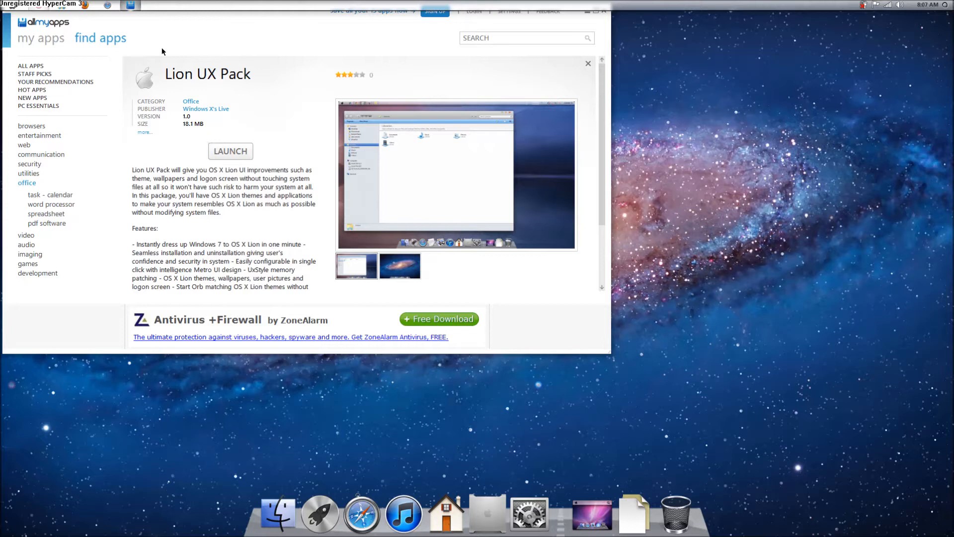
mouse_move(179, 23)
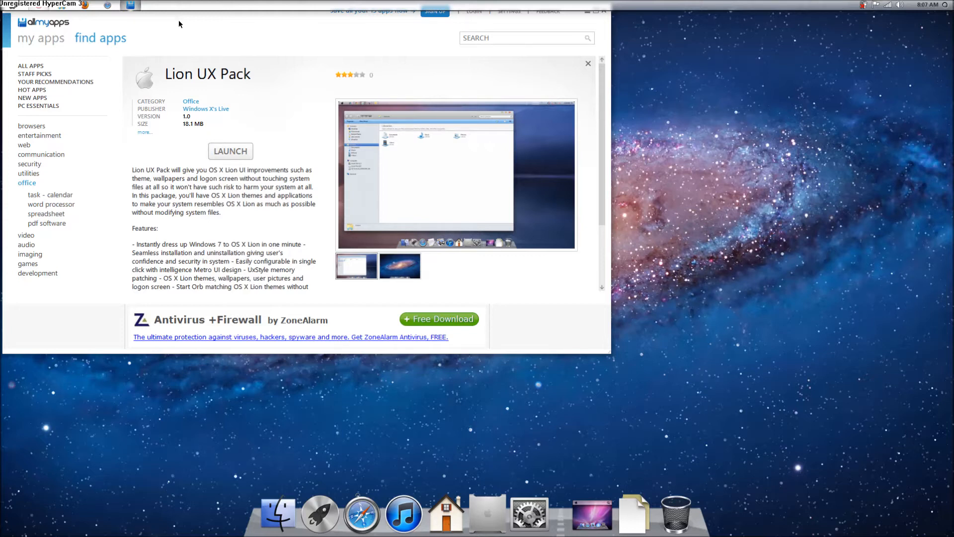
mouse_move(184, 147)
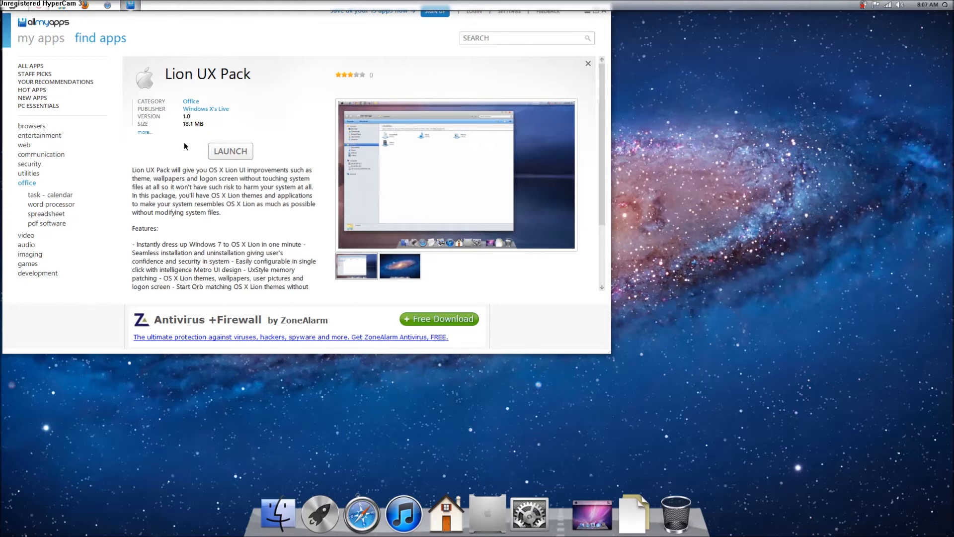
mouse_move(298, 169)
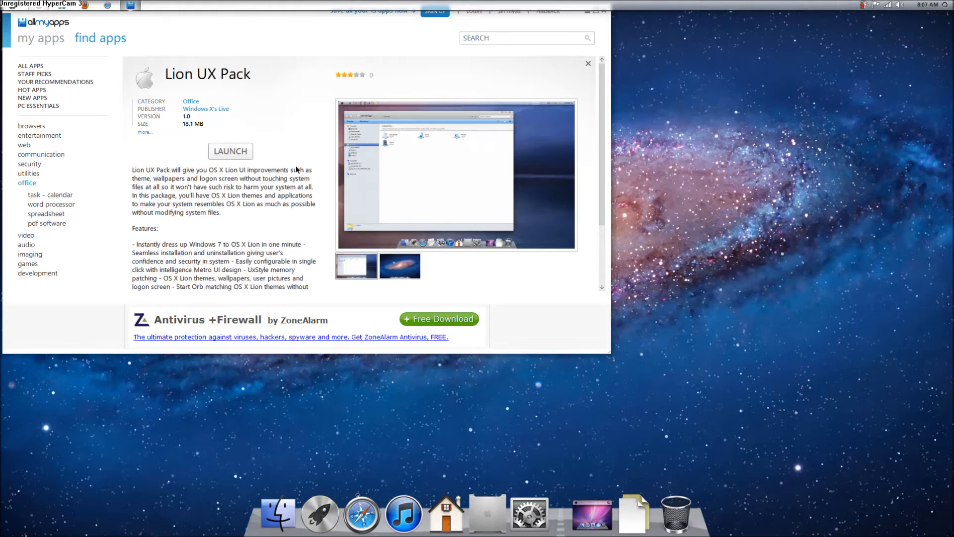
mouse_move(228, 254)
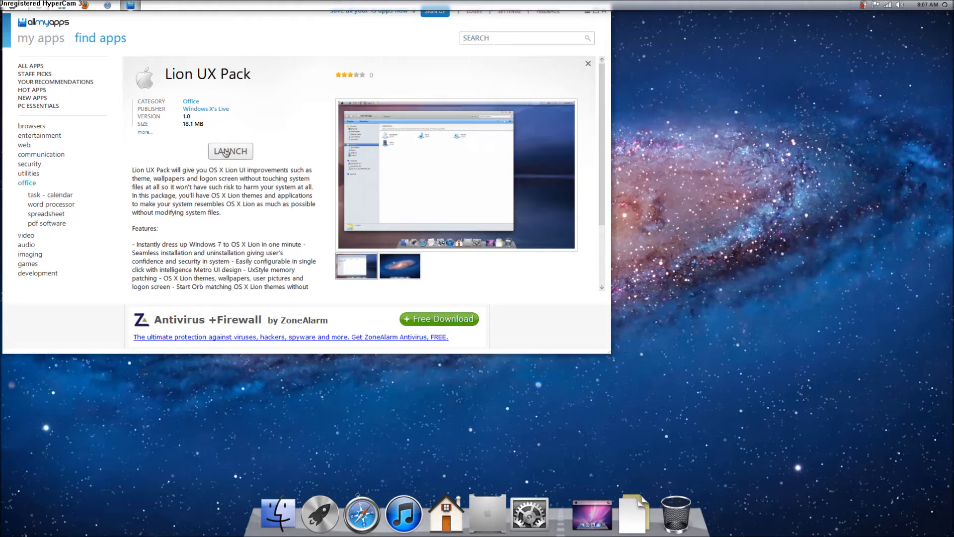
mouse_move(913, 461)
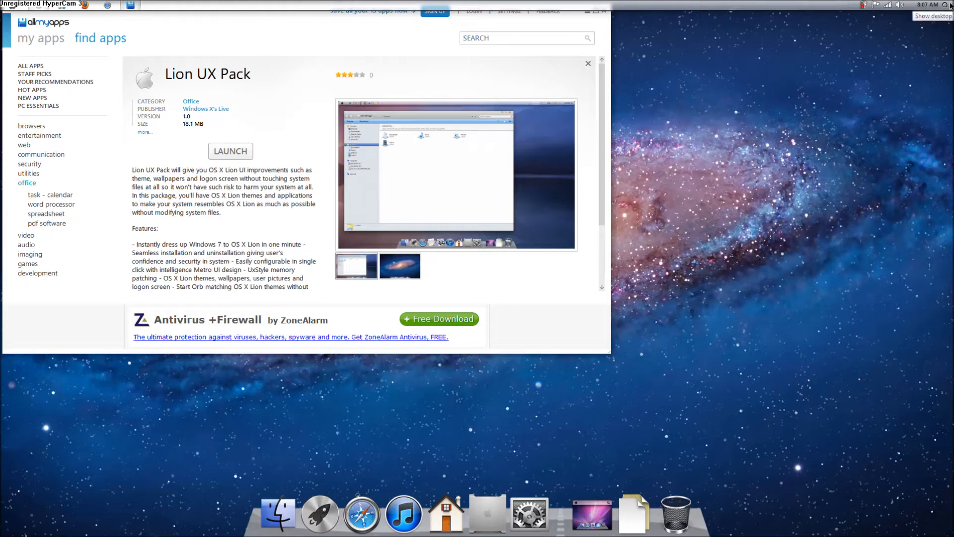
click(925, 5)
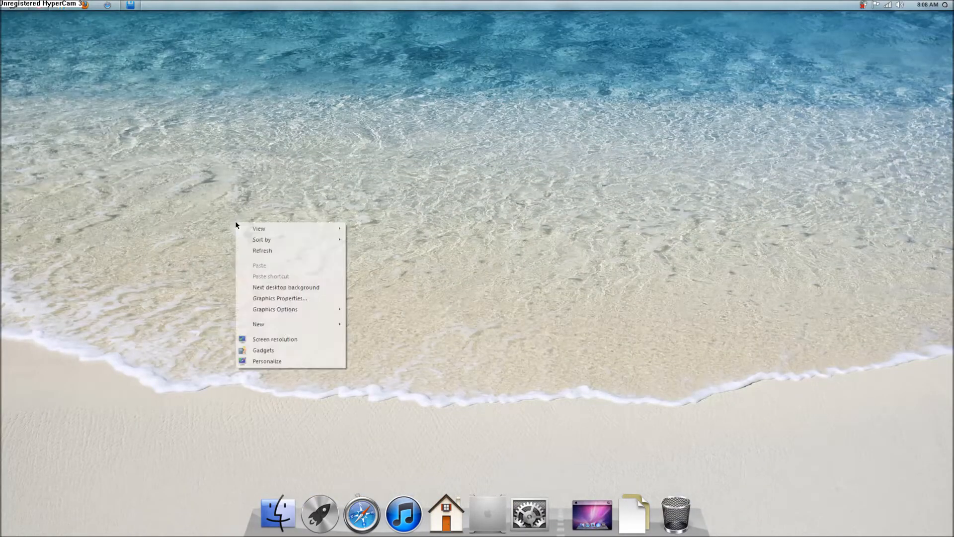
mouse_move(316, 276)
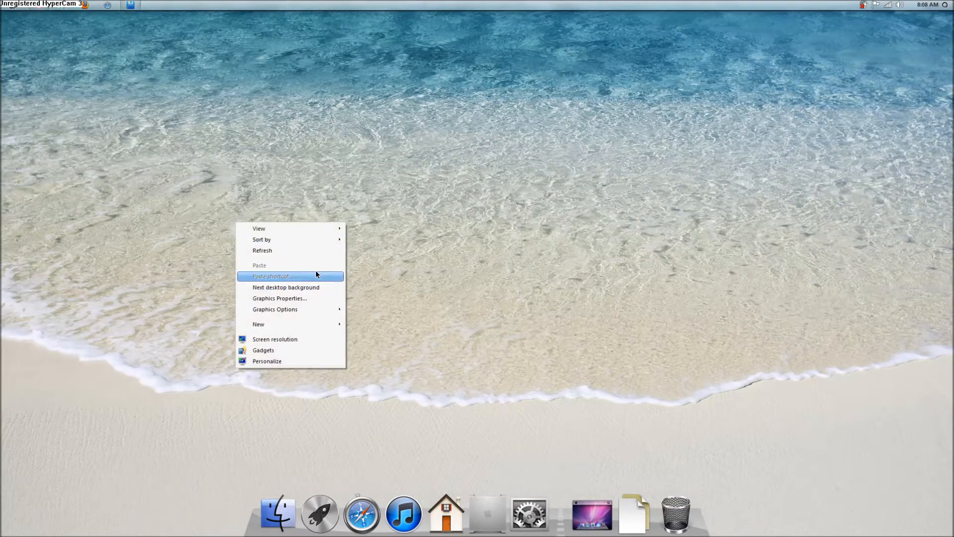
Cycle the desktop background through forest, grass, lake and mountain wallpapers until the lion appears.
click(287, 287)
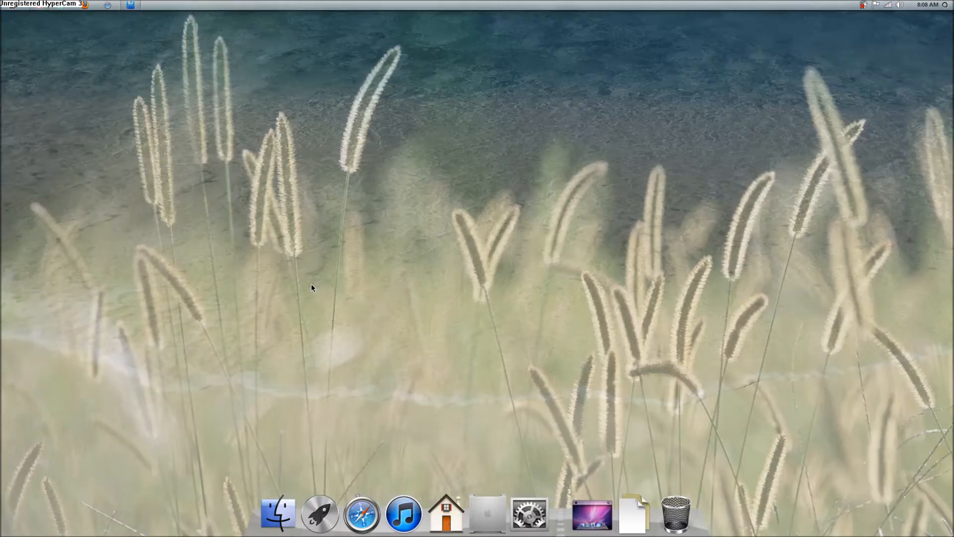
right_click(311, 287)
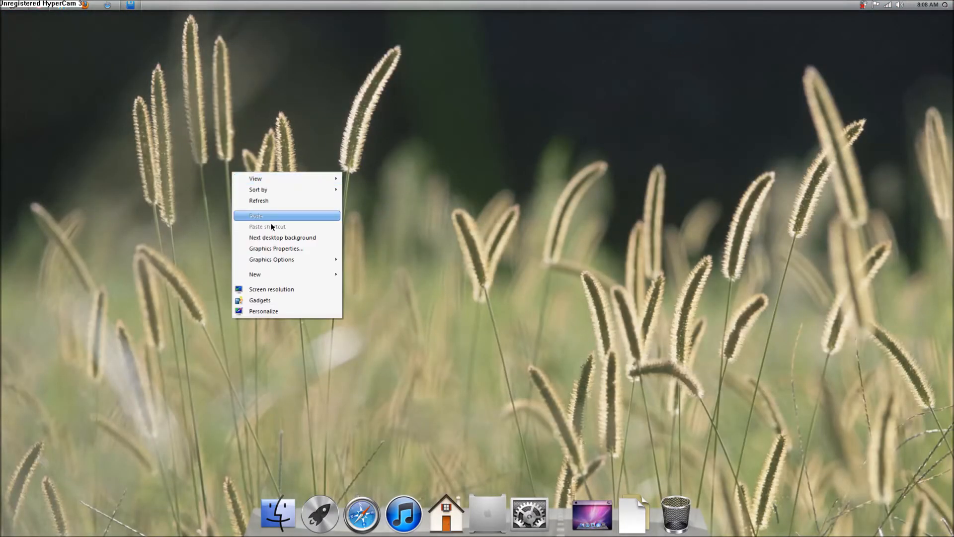
mouse_move(282, 238)
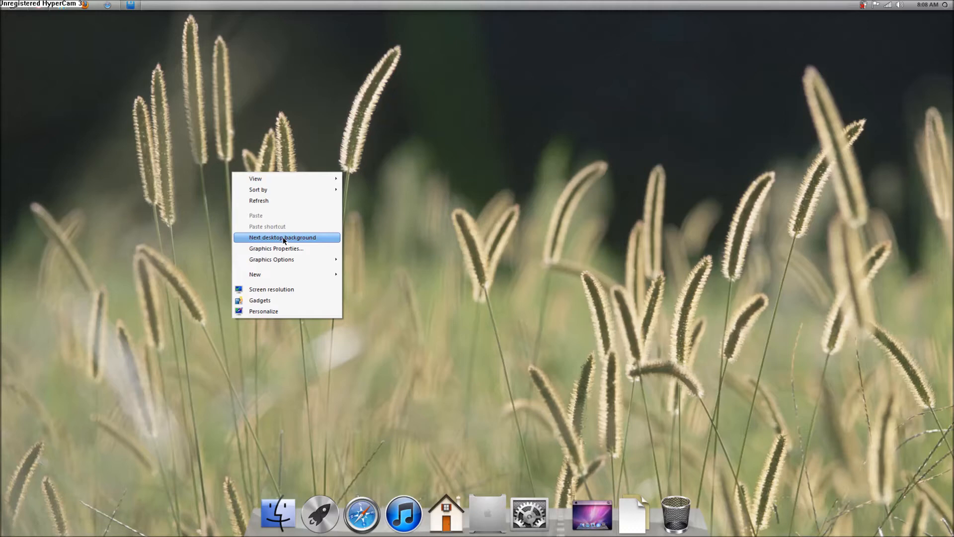
click(282, 237)
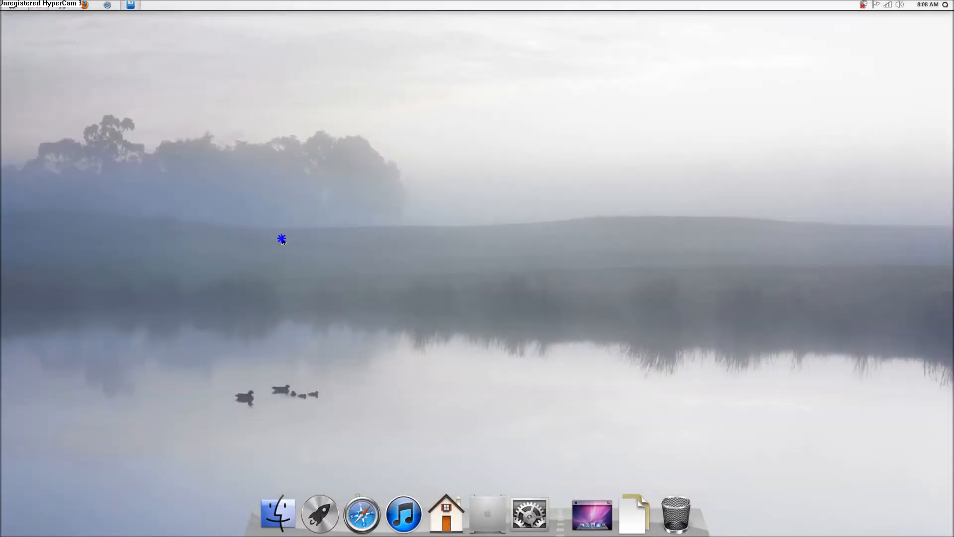
right_click(281, 238)
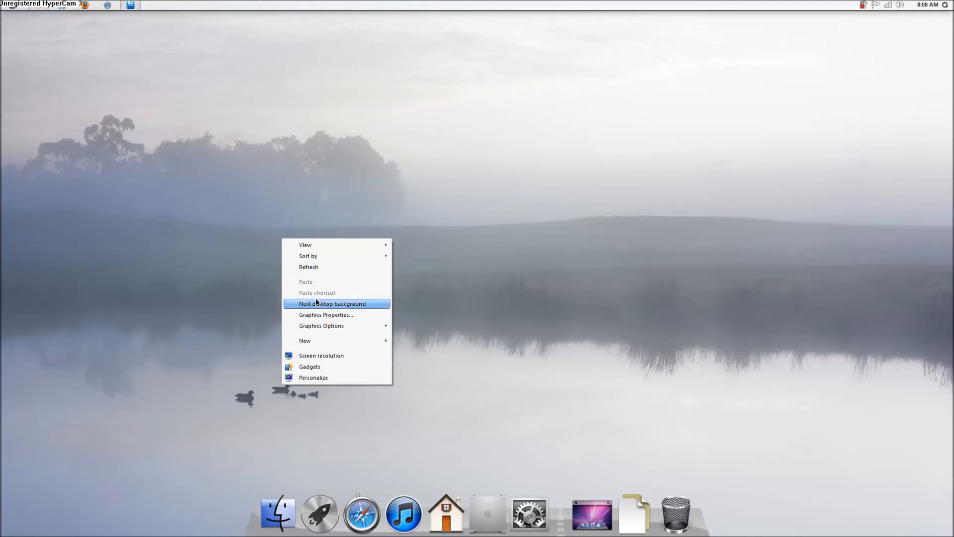
click(332, 303)
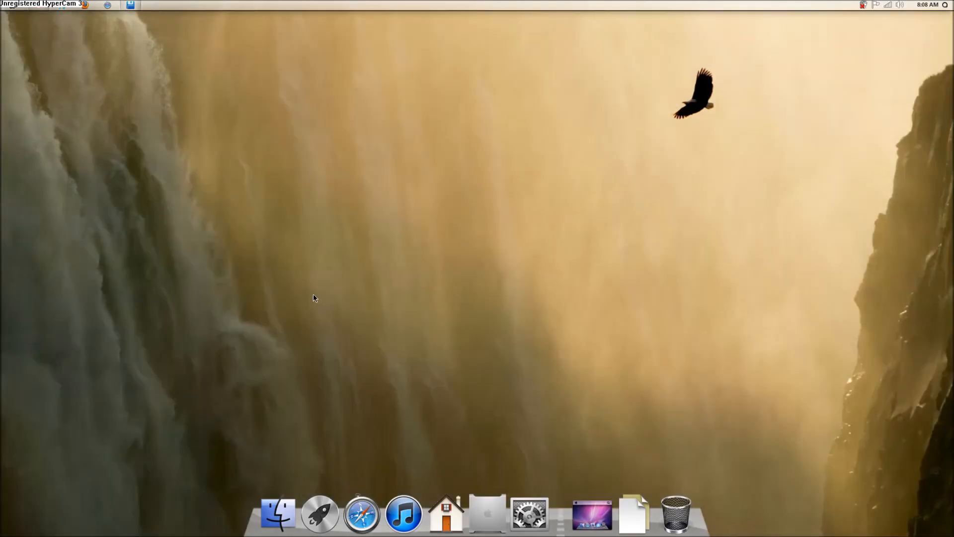
right_click(315, 298)
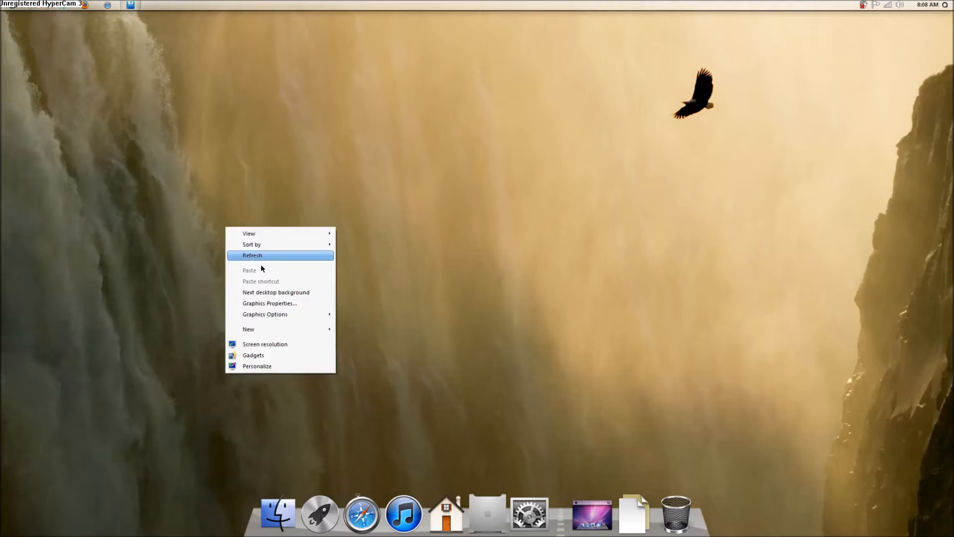
click(252, 255)
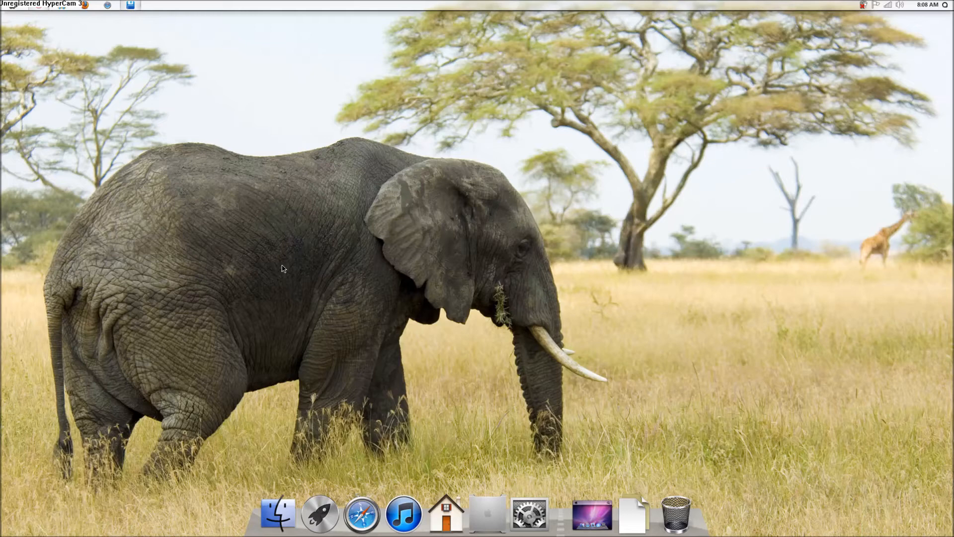
right_click(282, 268)
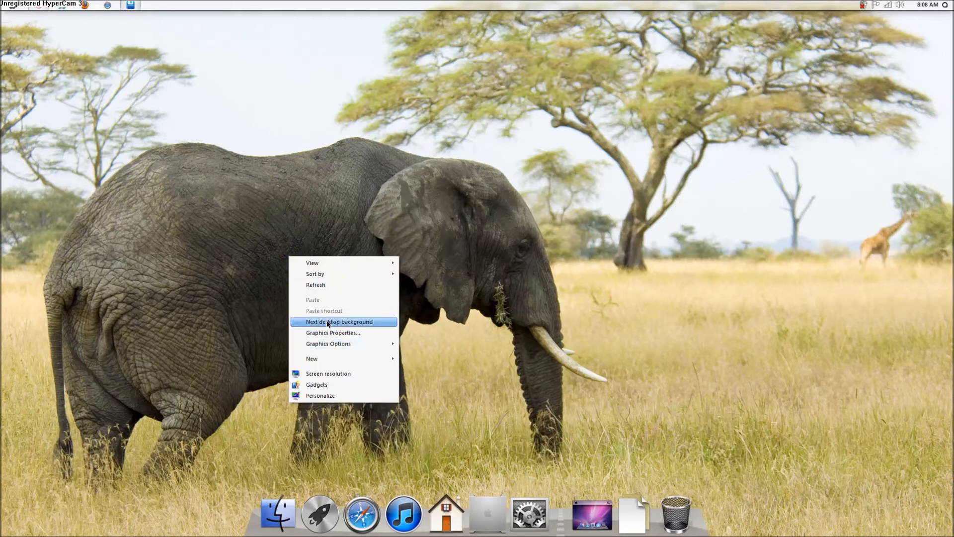
click(339, 321)
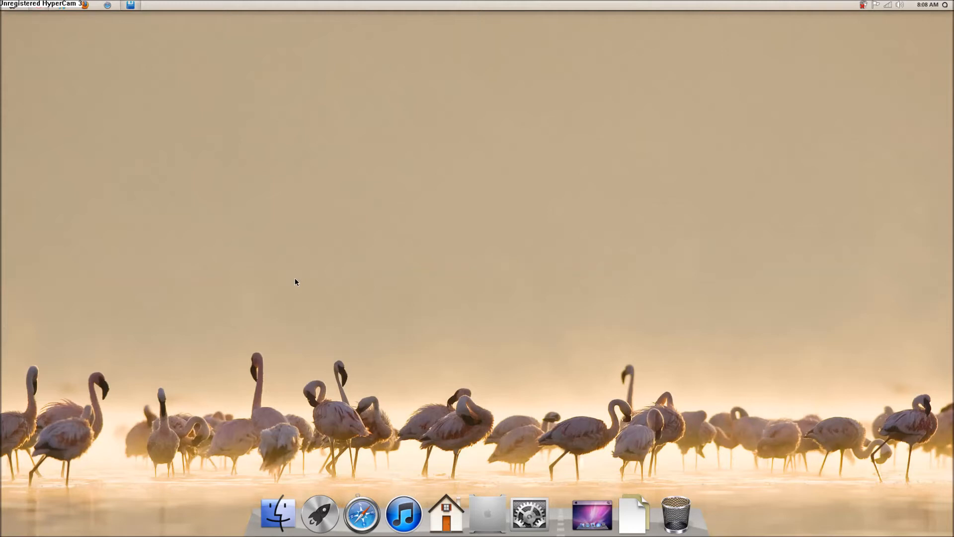
mouse_move(272, 210)
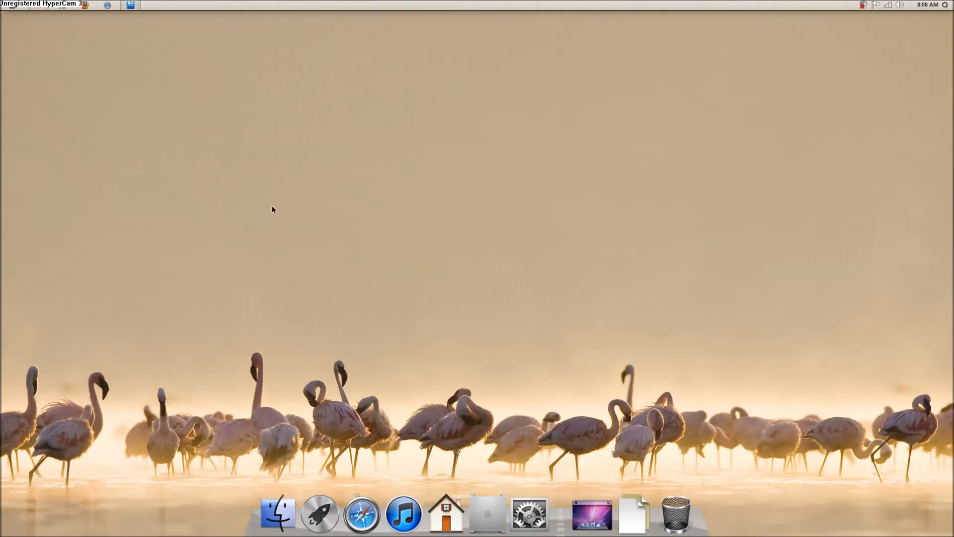
right_click(273, 210)
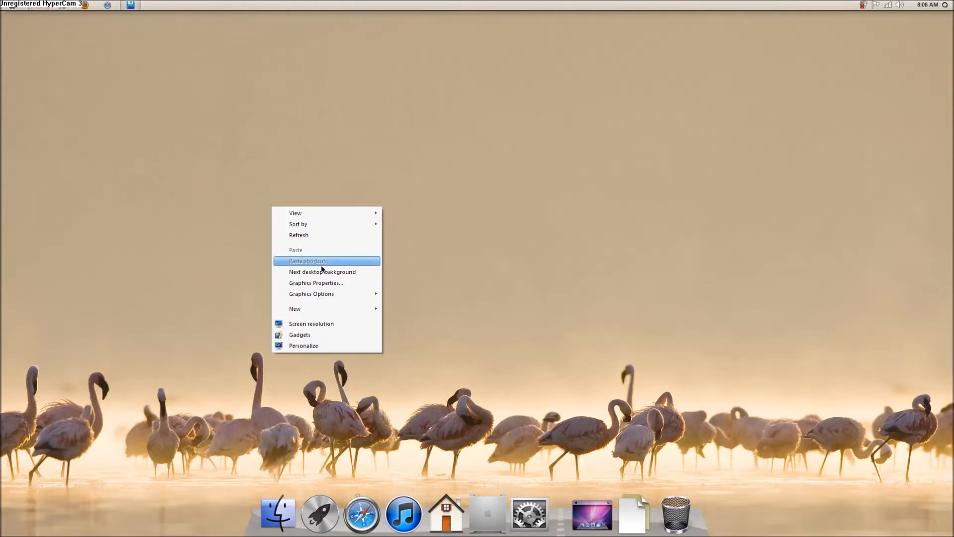
mouse_move(322, 271)
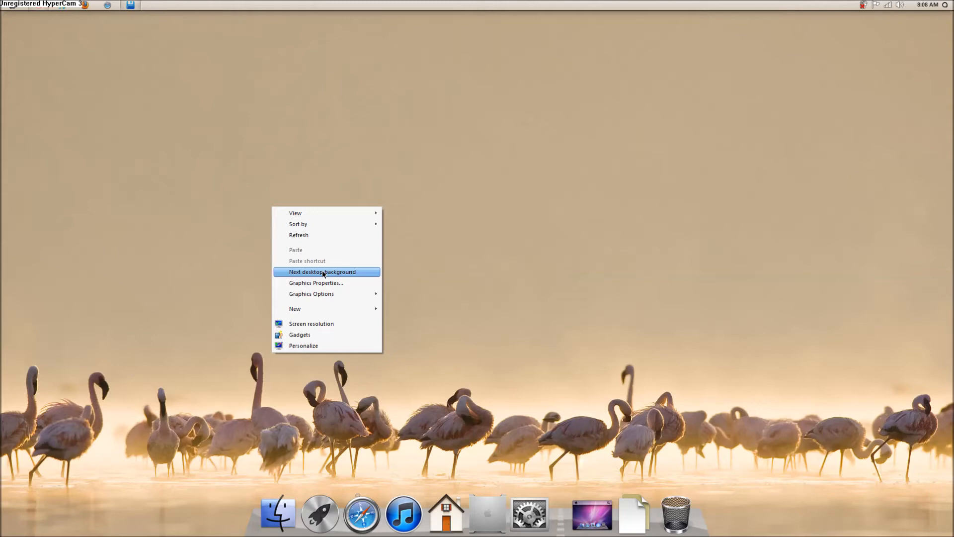
click(322, 271)
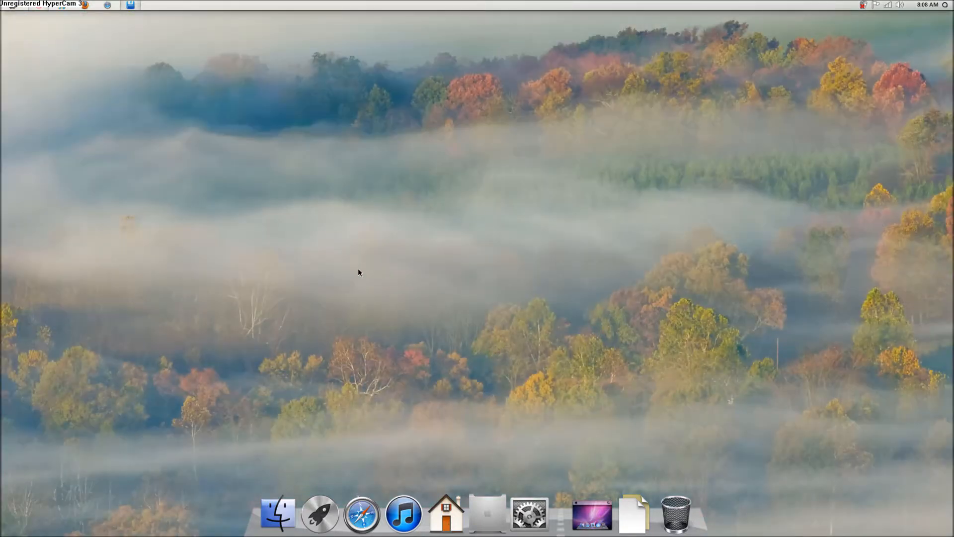
right_click(359, 272)
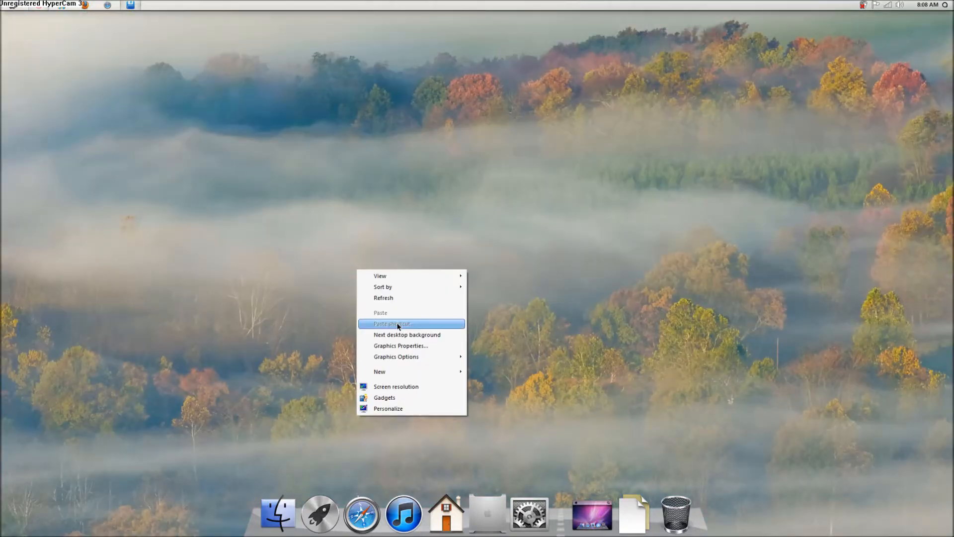
click(407, 334)
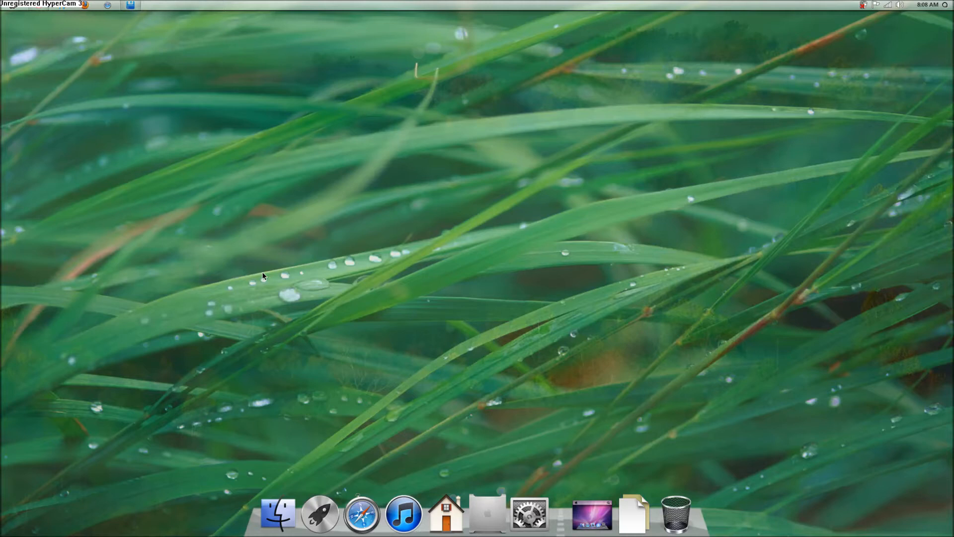
right_click(263, 276)
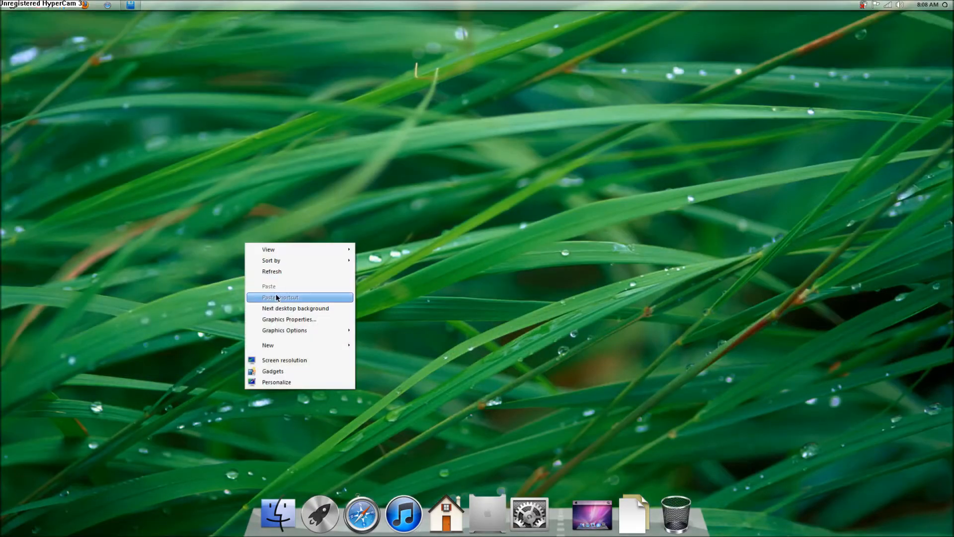
click(295, 308)
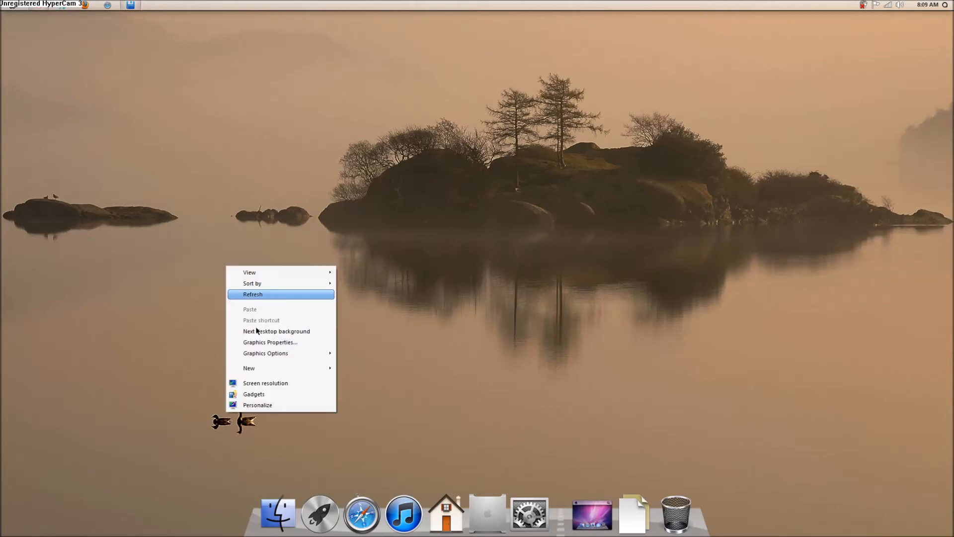
click(277, 331)
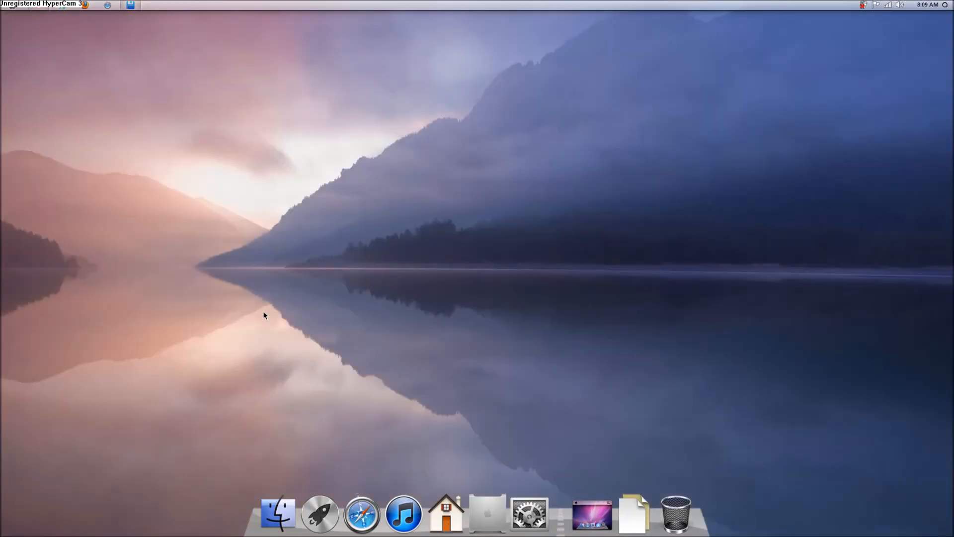
mouse_move(236, 288)
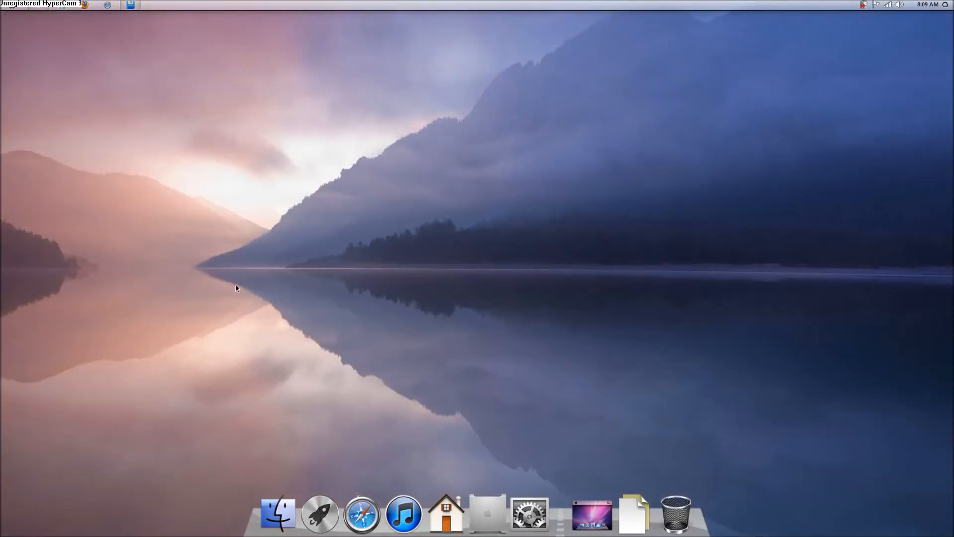
right_click(236, 288)
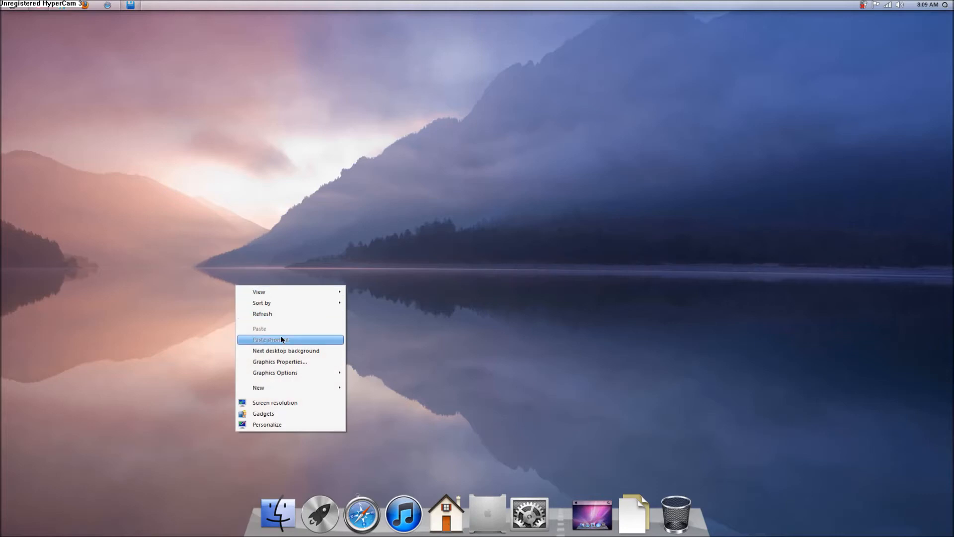
click(277, 338)
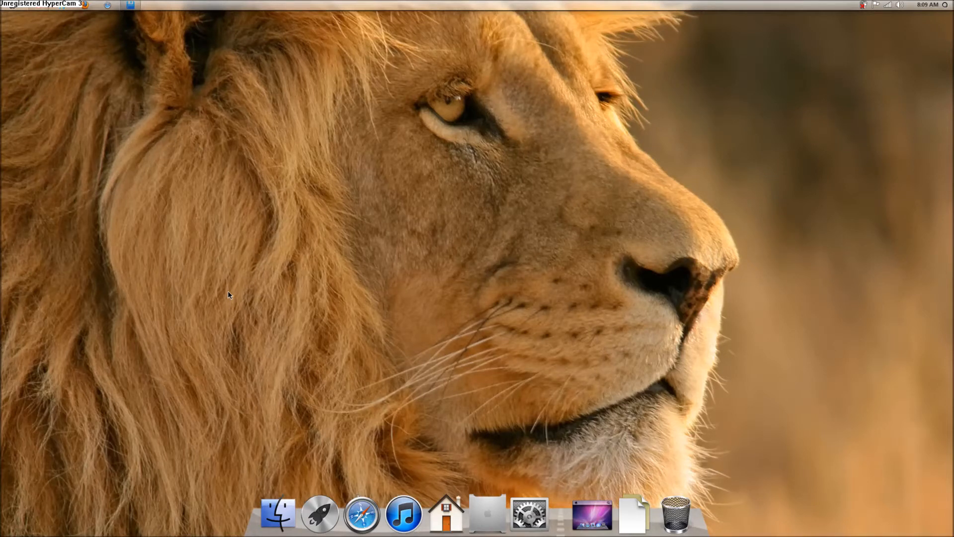
mouse_move(428, 167)
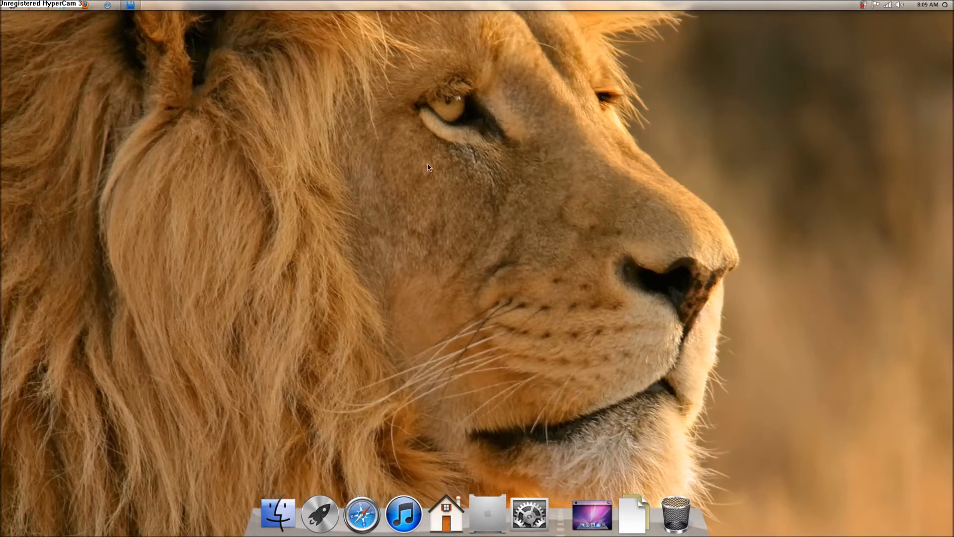
mouse_move(555, 254)
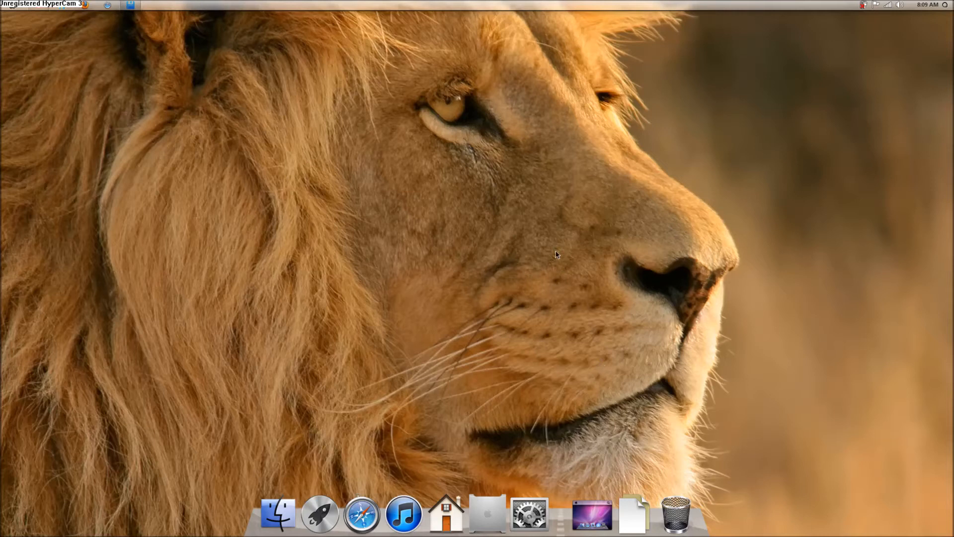
mouse_move(90, 11)
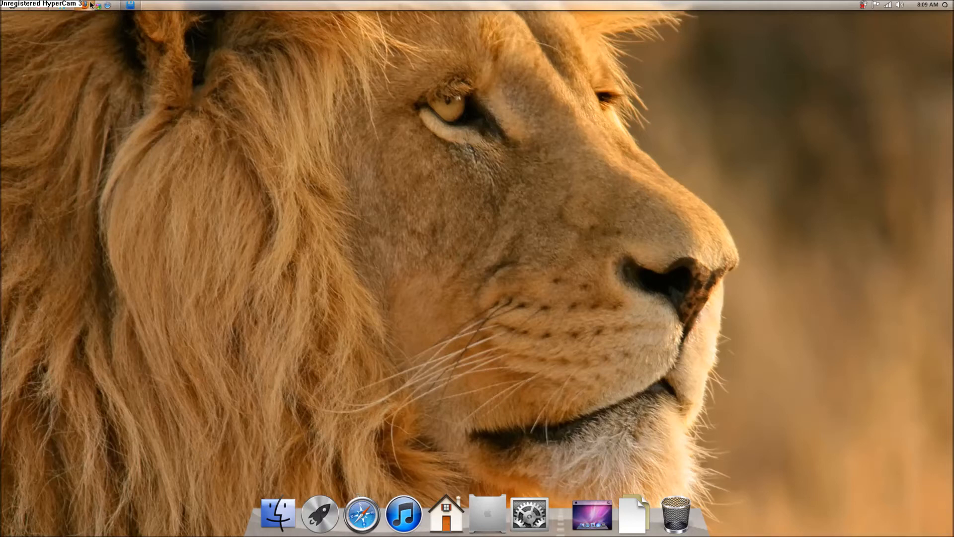
Launch Firefox from the quick-launch icon.
click(360, 513)
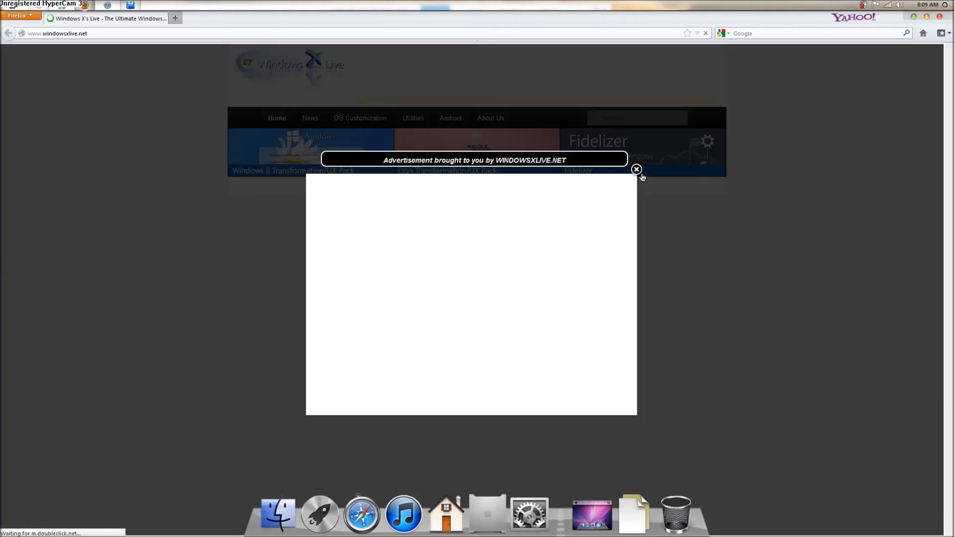
Close the advertisement popup covering the Windows X's Live homepage.
click(637, 169)
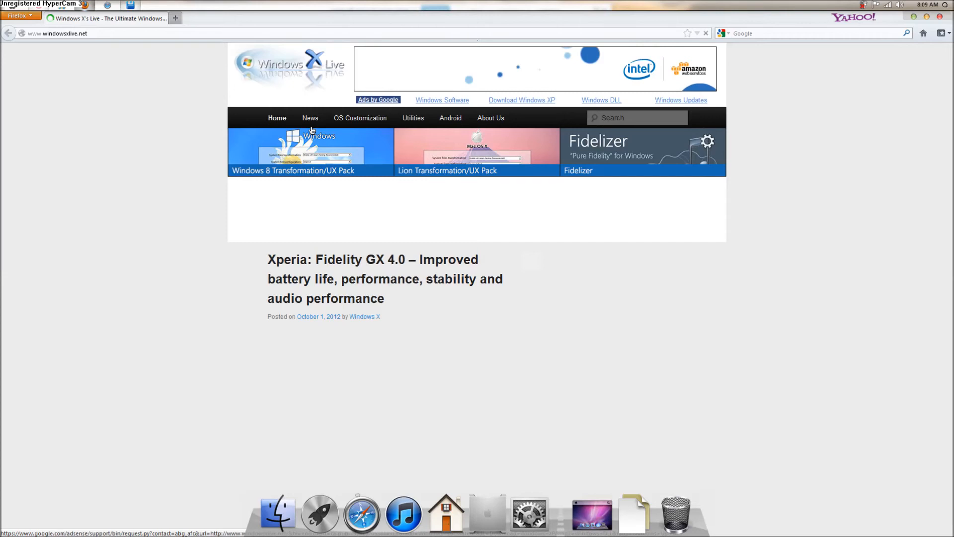